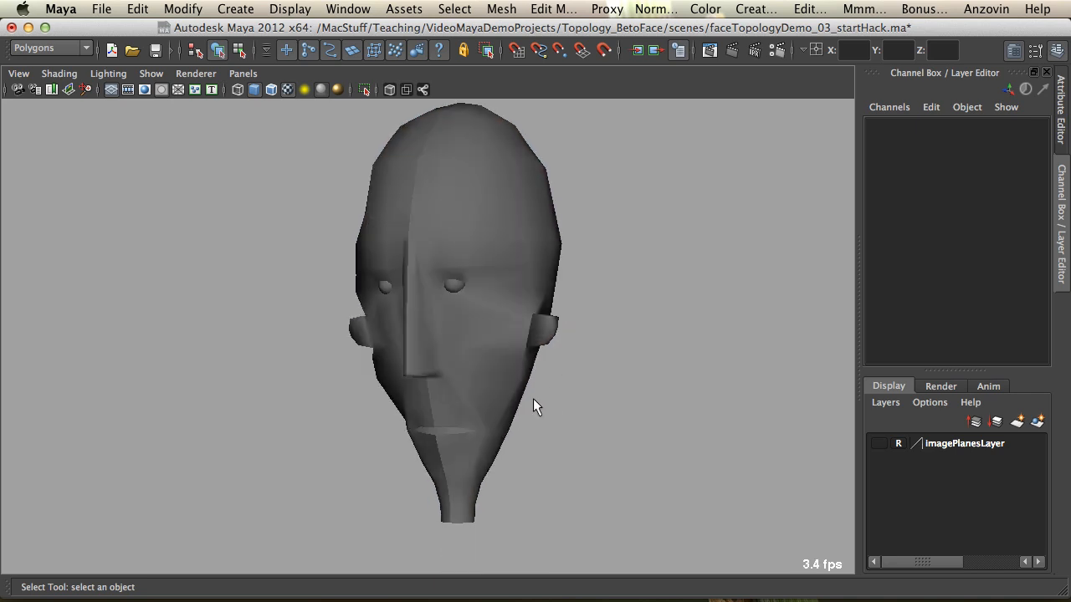
Select the head and split a new edge from the brow down toward the eye.
left_click(501, 284)
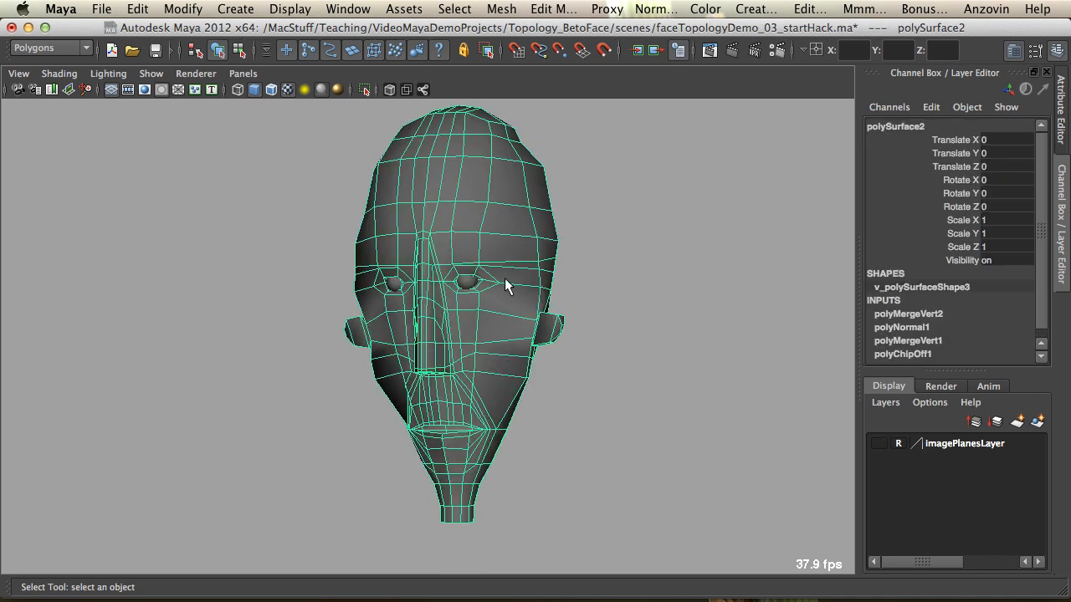
mouse_move(505, 235)
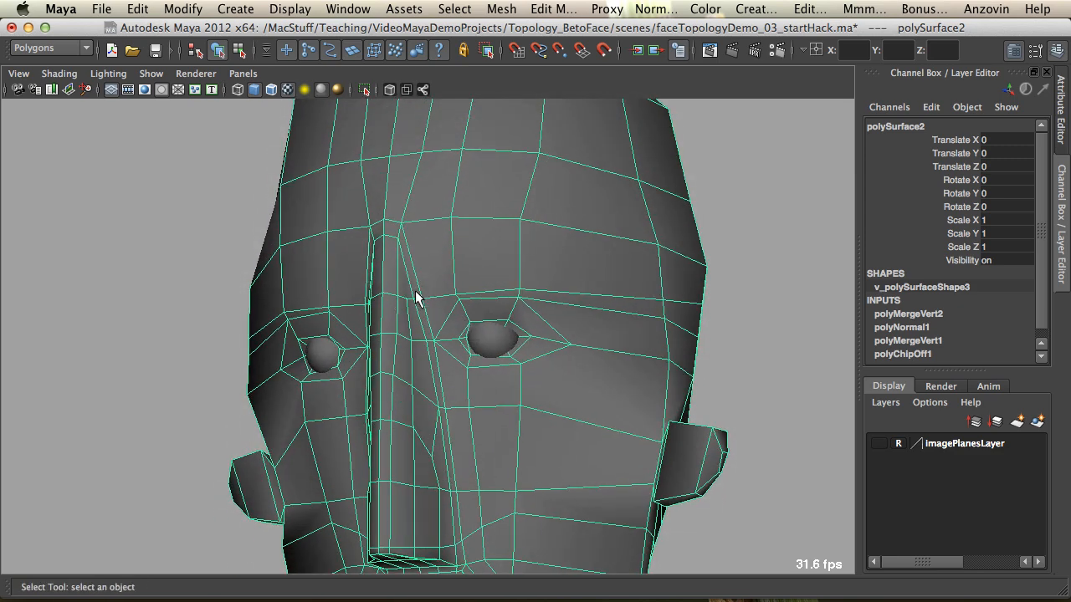
left_click(405, 292)
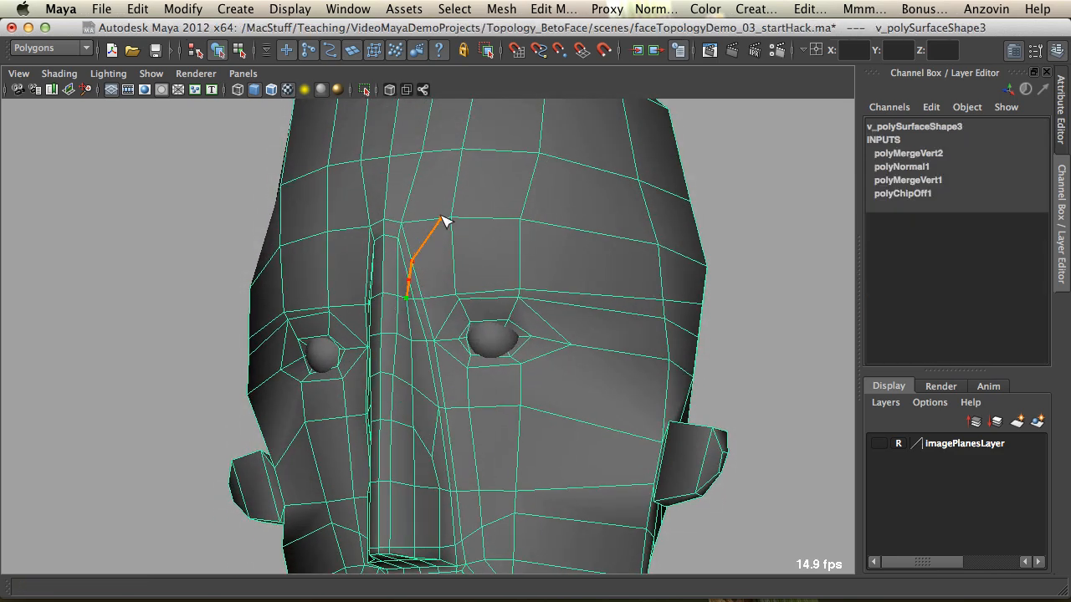
left_click_drag(443, 221, 672, 268)
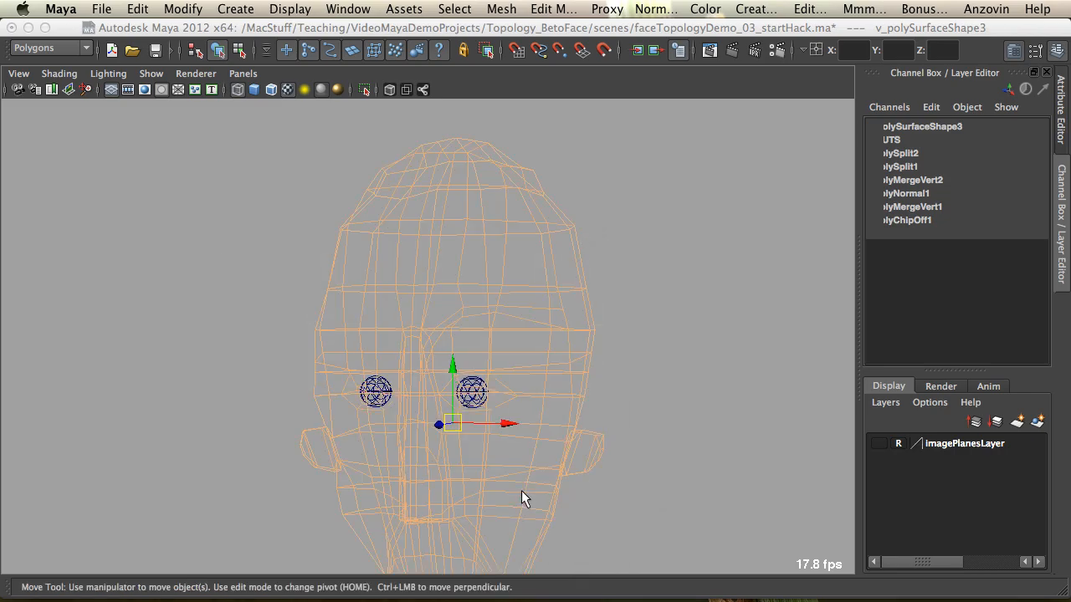
Move the eye spheres up into place on the face.
left_click_drag(518, 498, 510, 309)
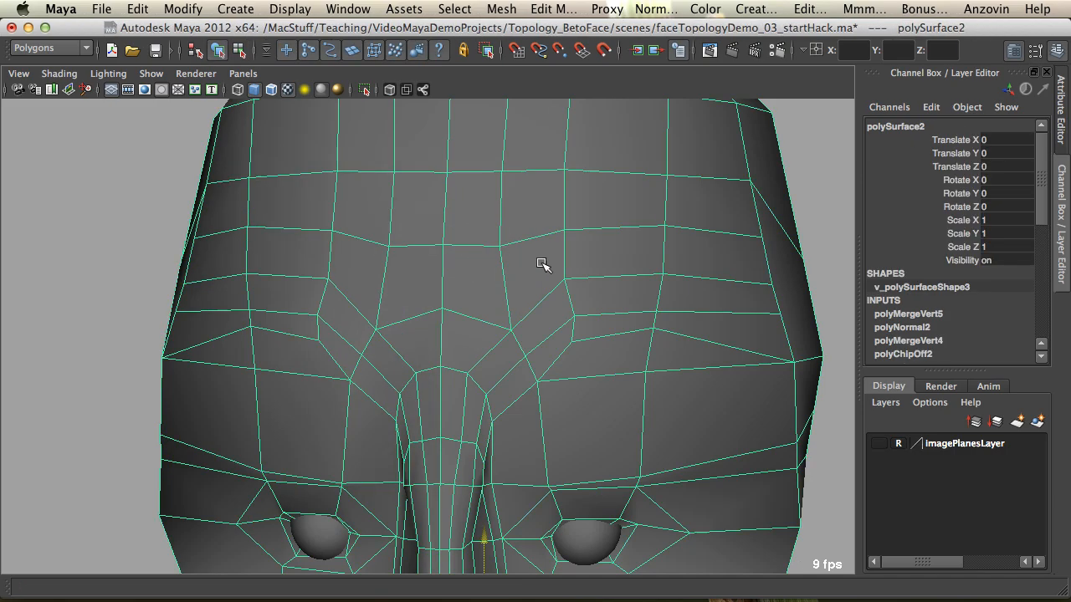
Orbit the camera up over the forehead and round to a three-quarter view.
left_click_drag(542, 266, 483, 234)
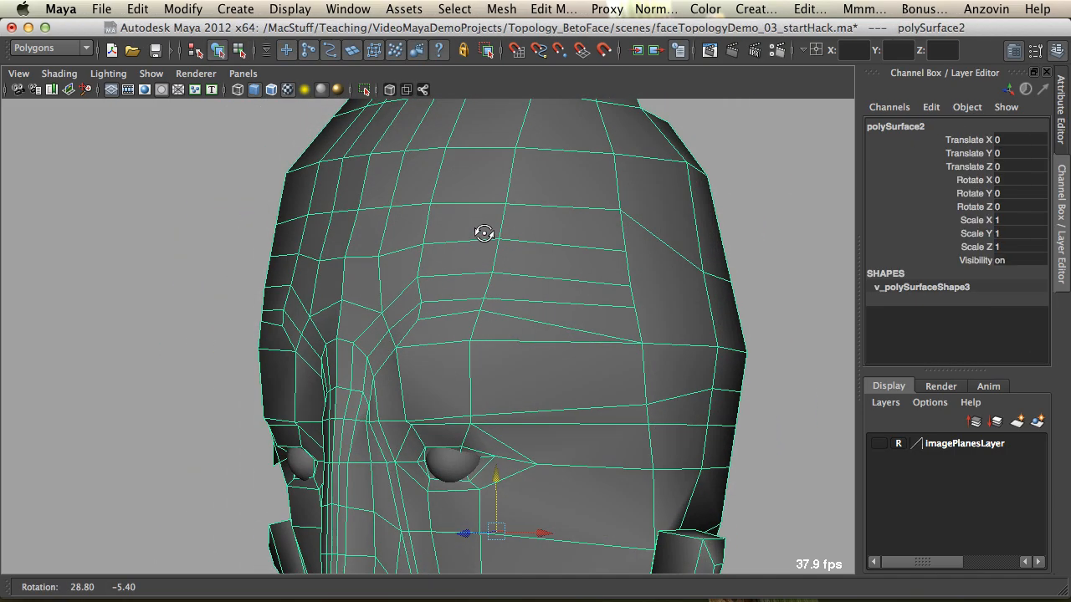
left_click_drag(485, 234, 381, 325)
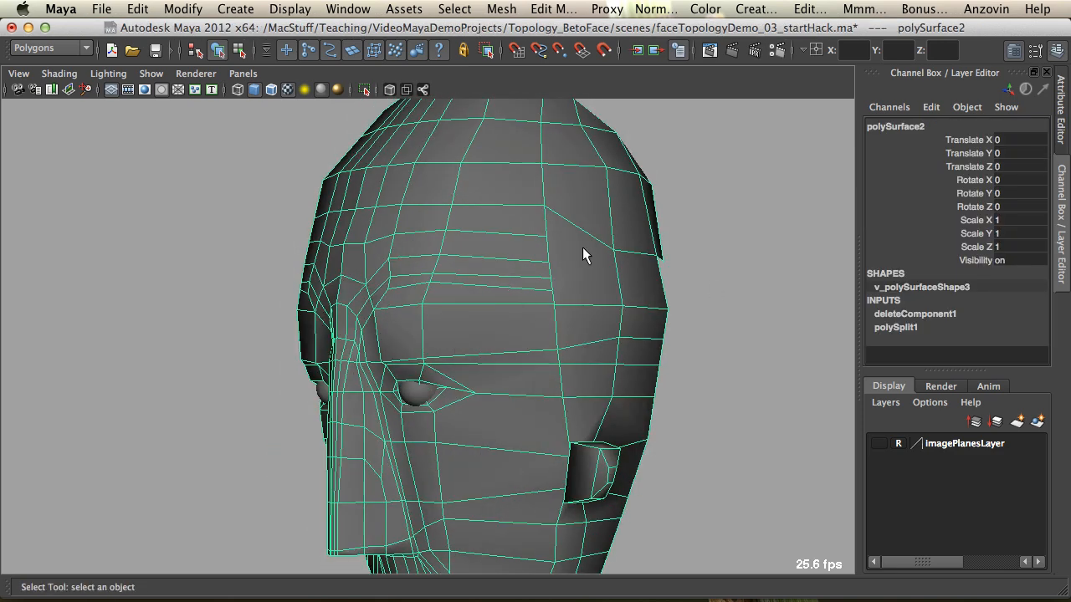
Select the left eye sphere and scale it up to fill the eye socket.
left_click(538, 318)
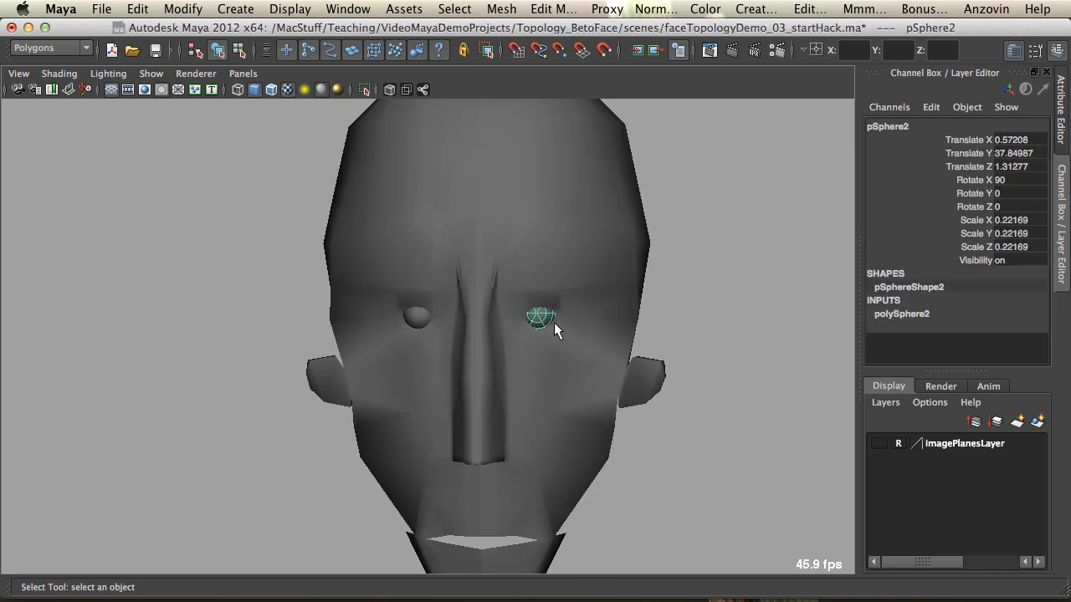
left_click_drag(544, 318, 560, 292)
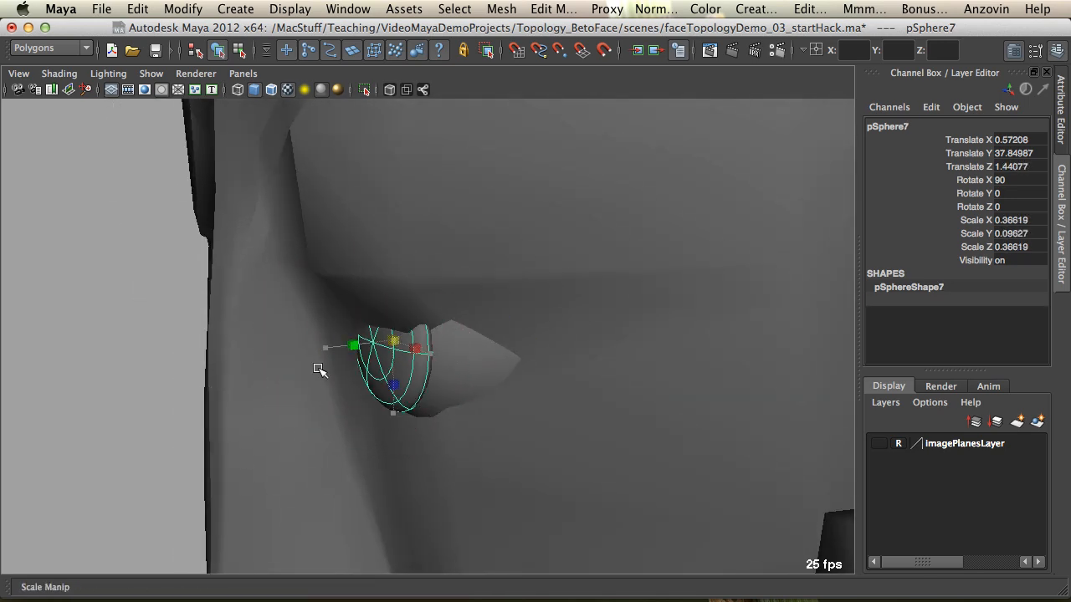
left_click_drag(427, 352, 427, 351)
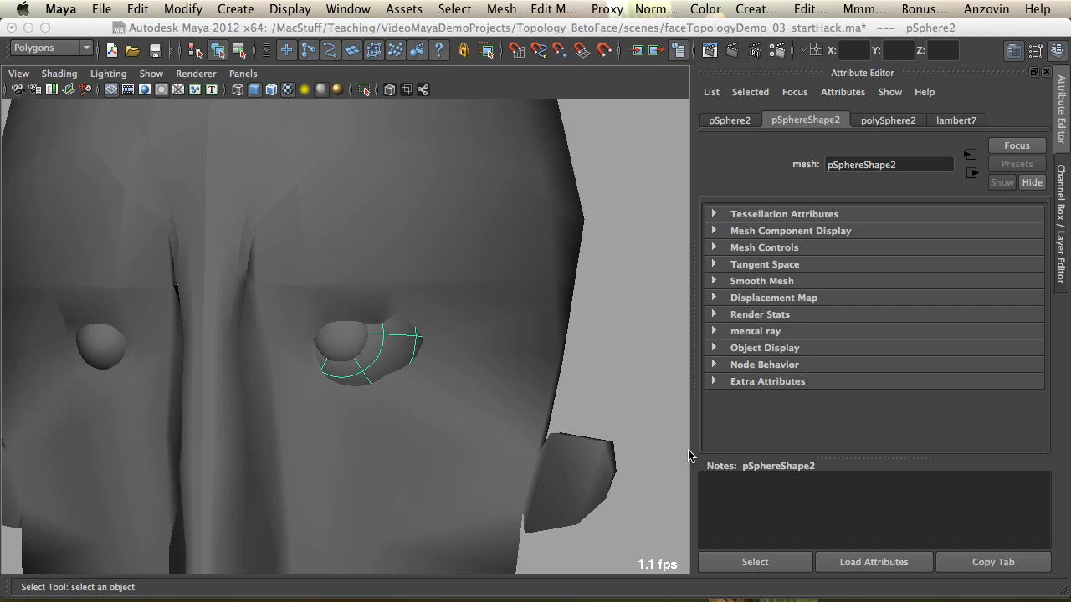
Assign a new Blinn material to the eye sphere and switch to wireframe display.
left_click(957, 120)
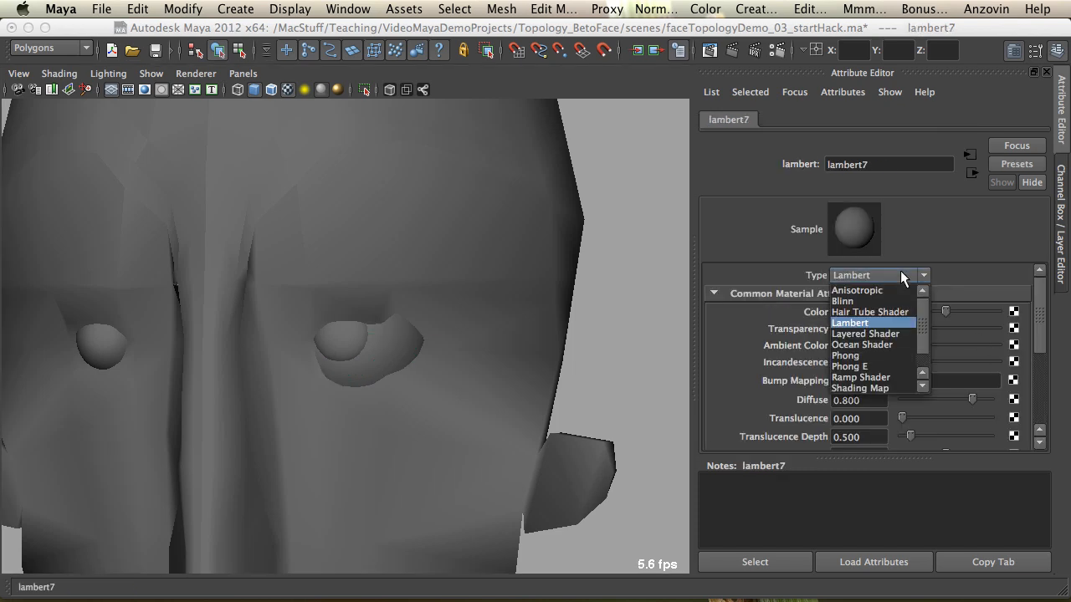
left_click(843, 301)
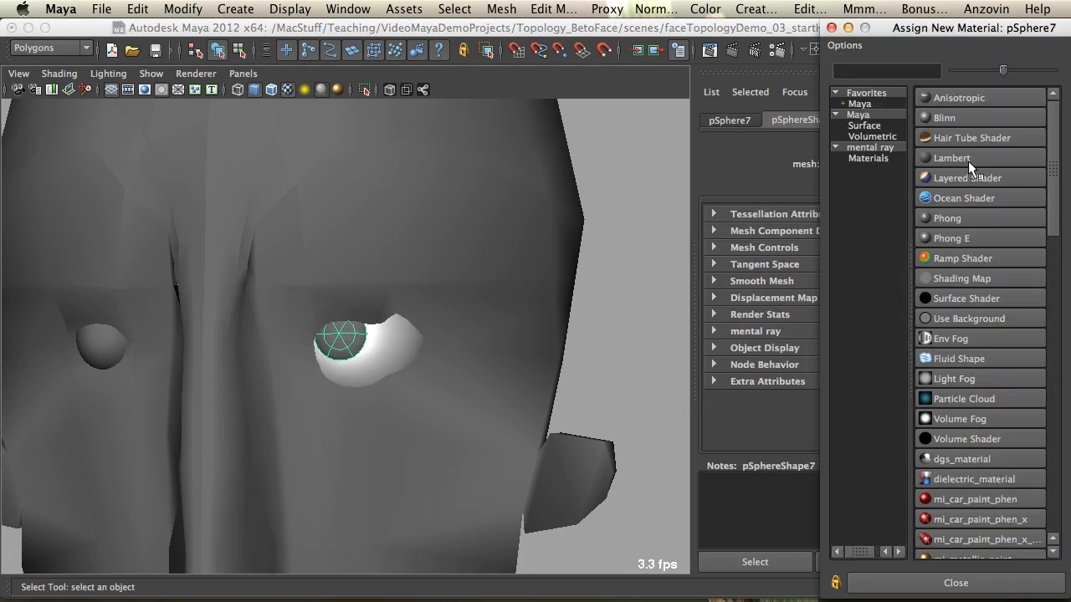
left_click(944, 117)
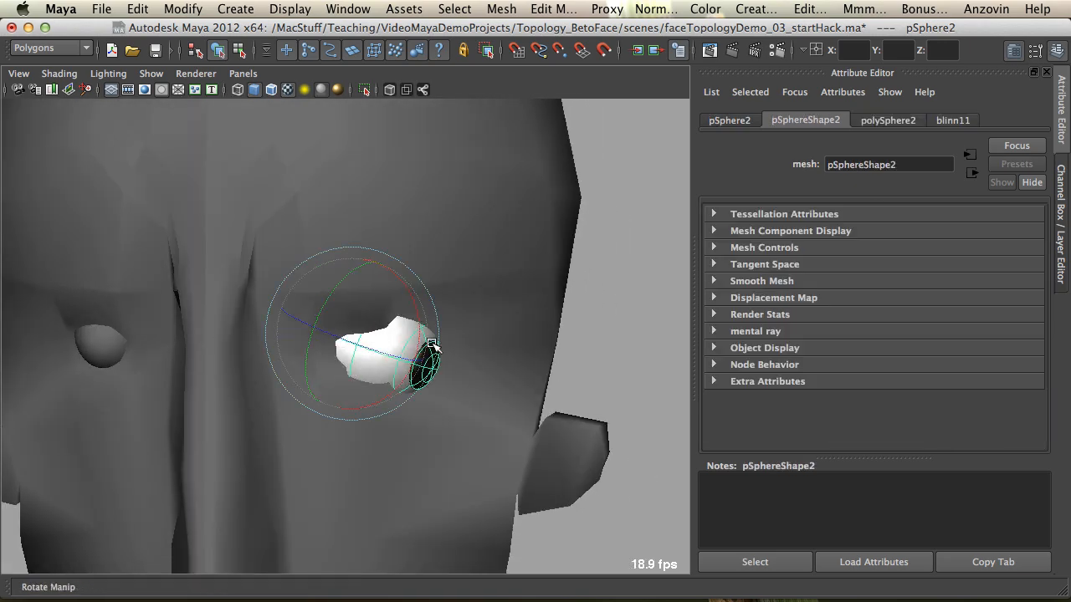
key("4")
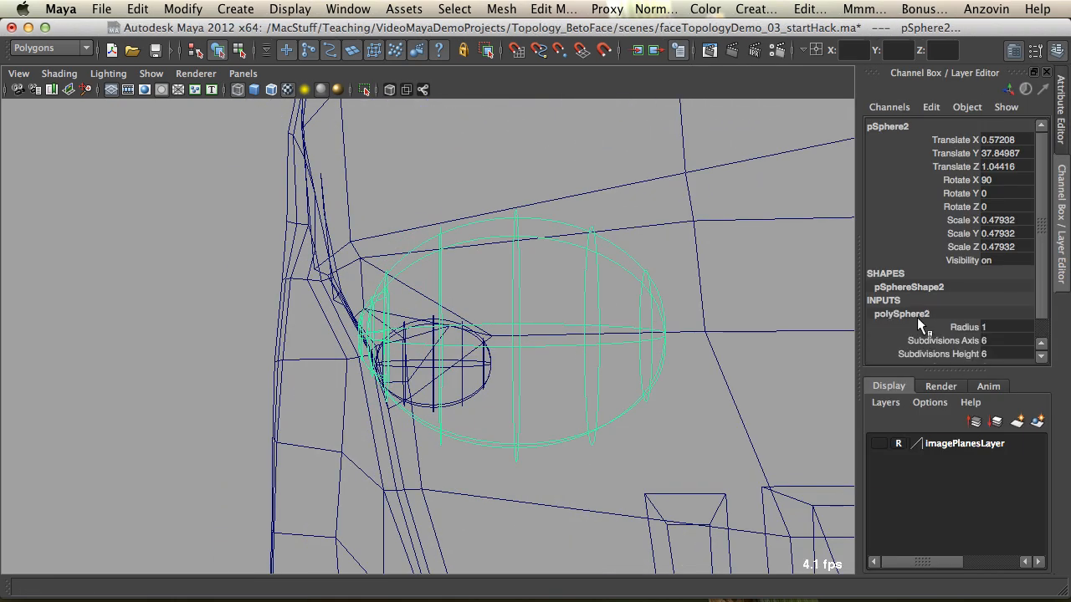
Add the eye sphere to a new display layer, then select the head mesh for editing.
left_click(947, 318)
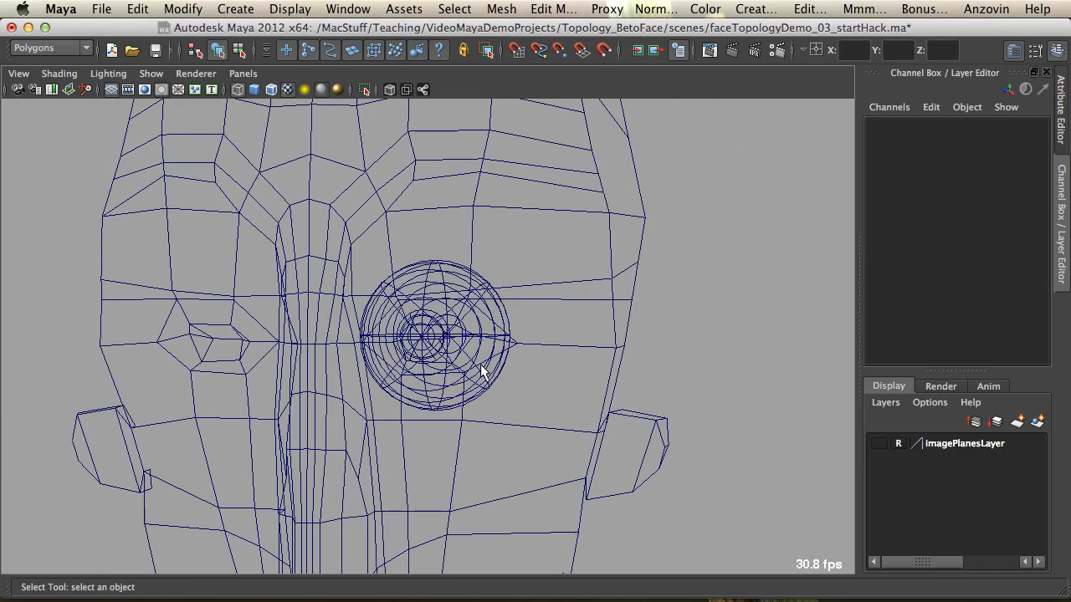
left_click(435, 335)
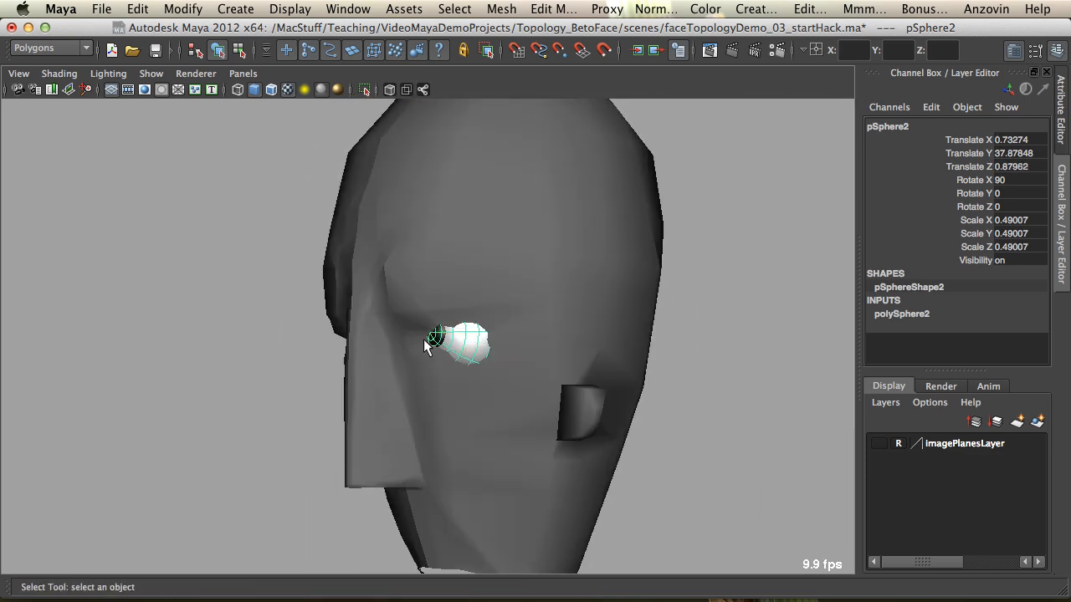
key("4")
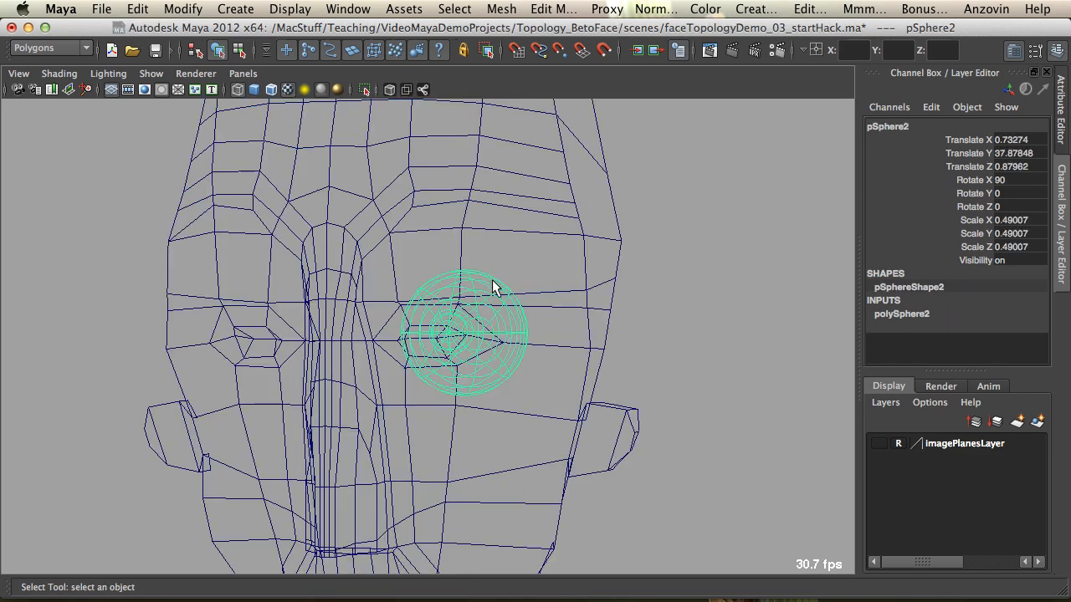
mouse_move(1017, 422)
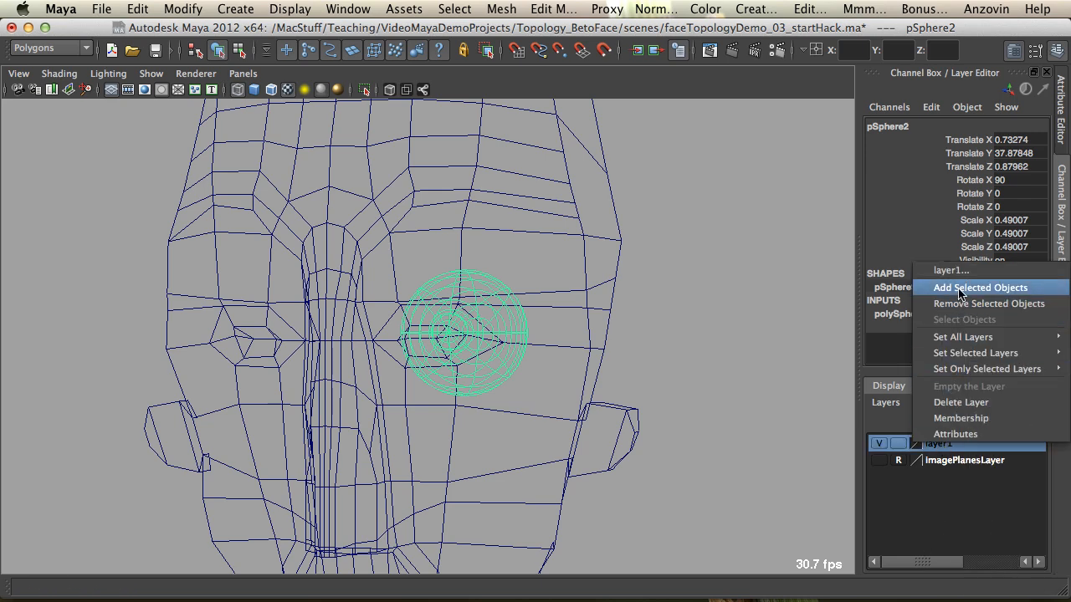
left_click(981, 288)
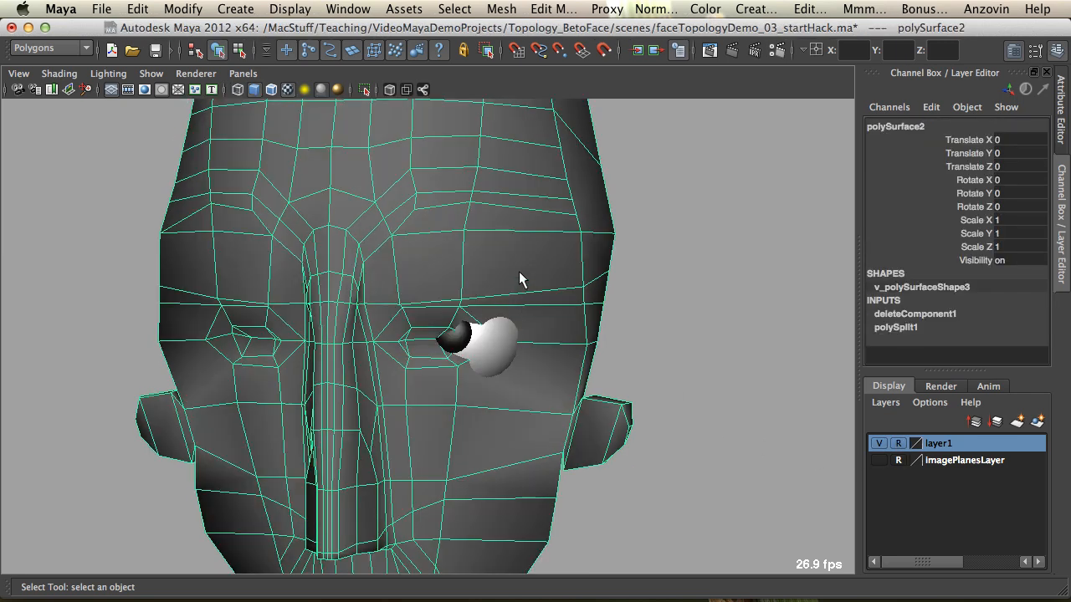
left_click(432, 341)
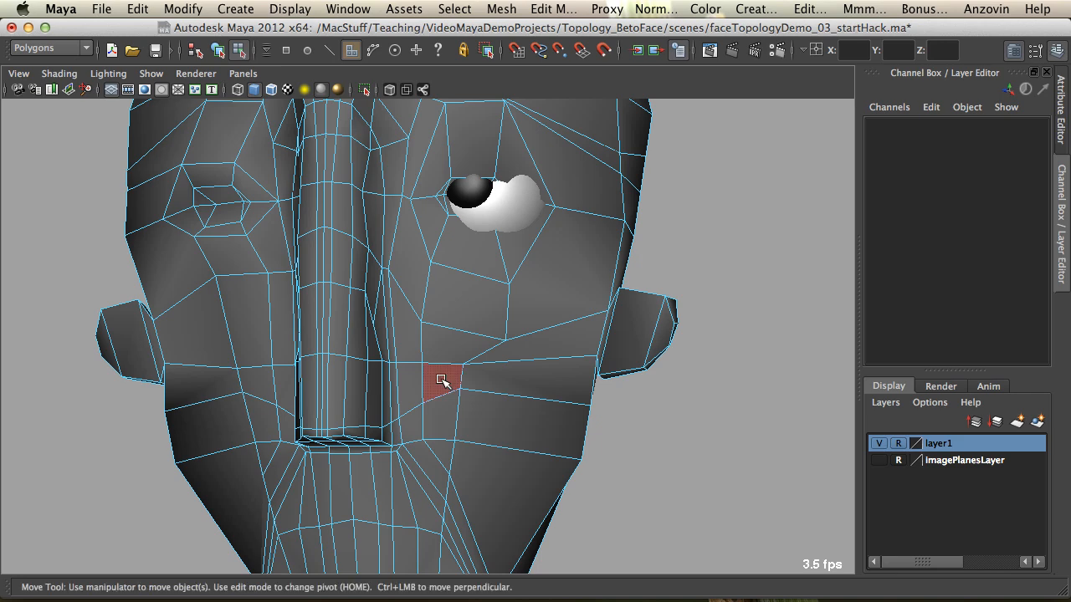
Pull the cheek vertices below the eye outward and slide the outer eye-corner vertex toward the eyeball.
left_click(442, 384)
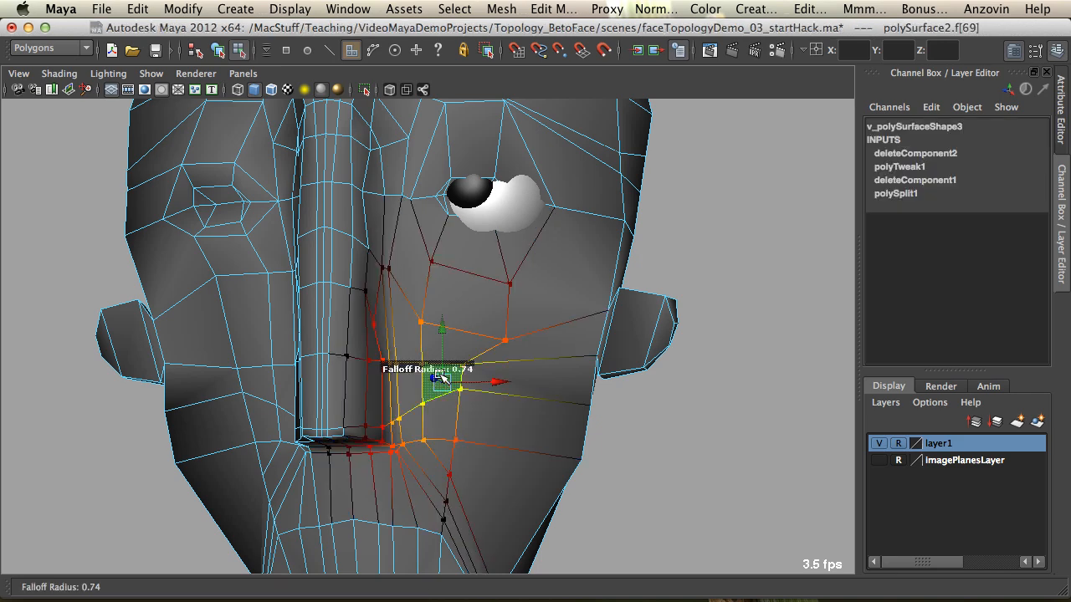
left_click_drag(441, 381, 455, 398)
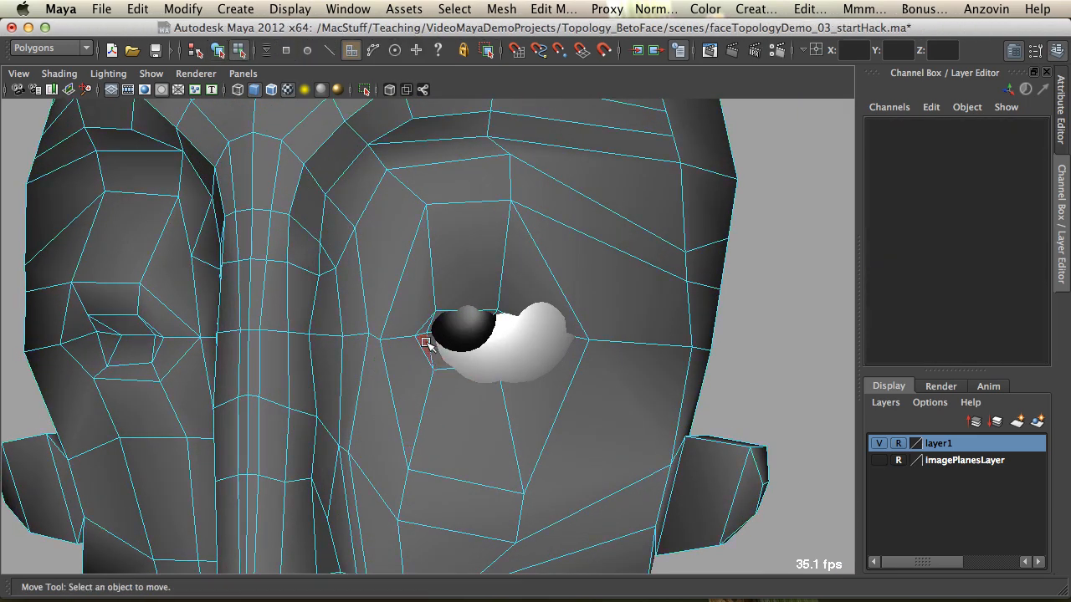
left_click(469, 338)
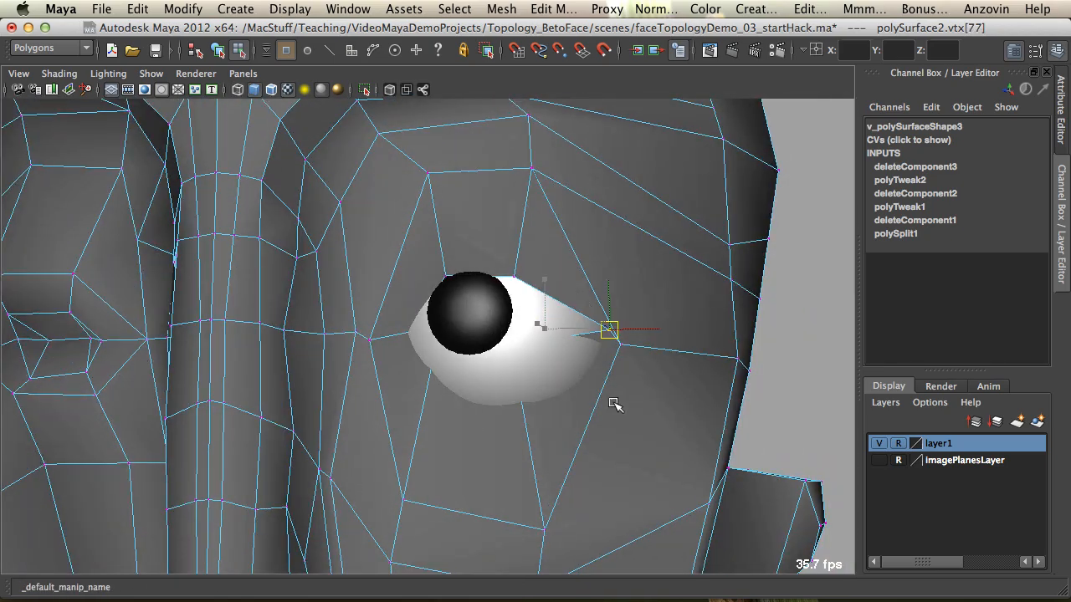
left_click_drag(609, 328, 401, 331)
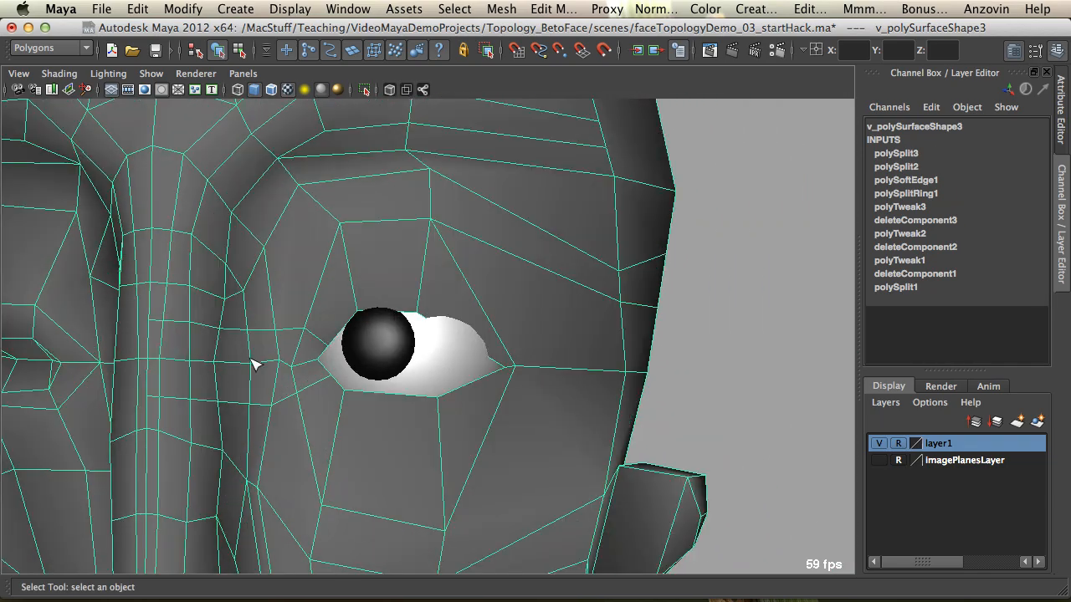
Cut a new edge down across the cheek faces below the eye.
left_click(409, 371)
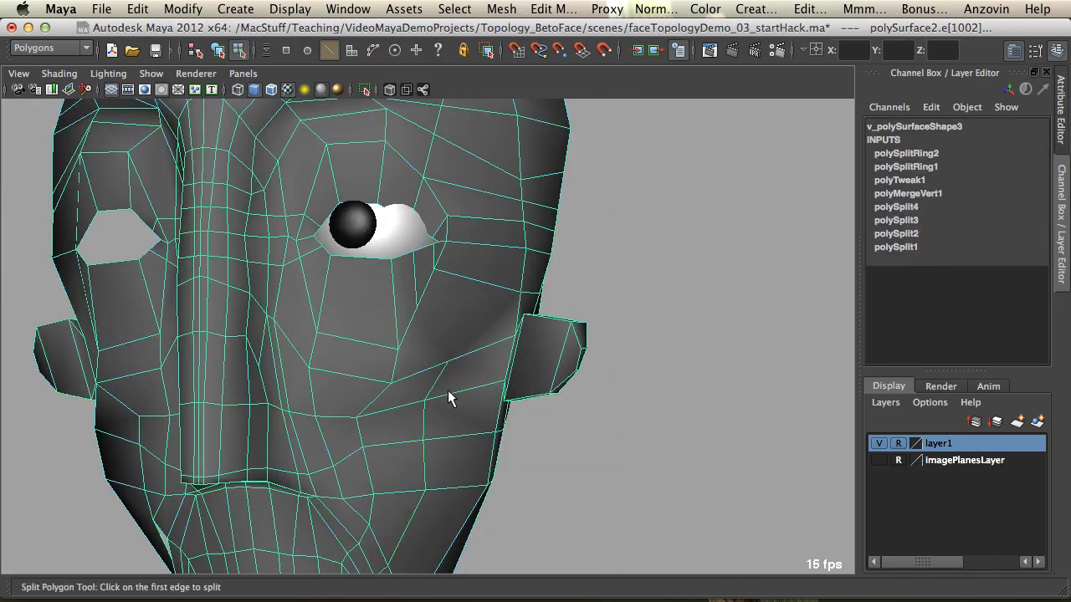
left_click_drag(451, 398, 455, 458)
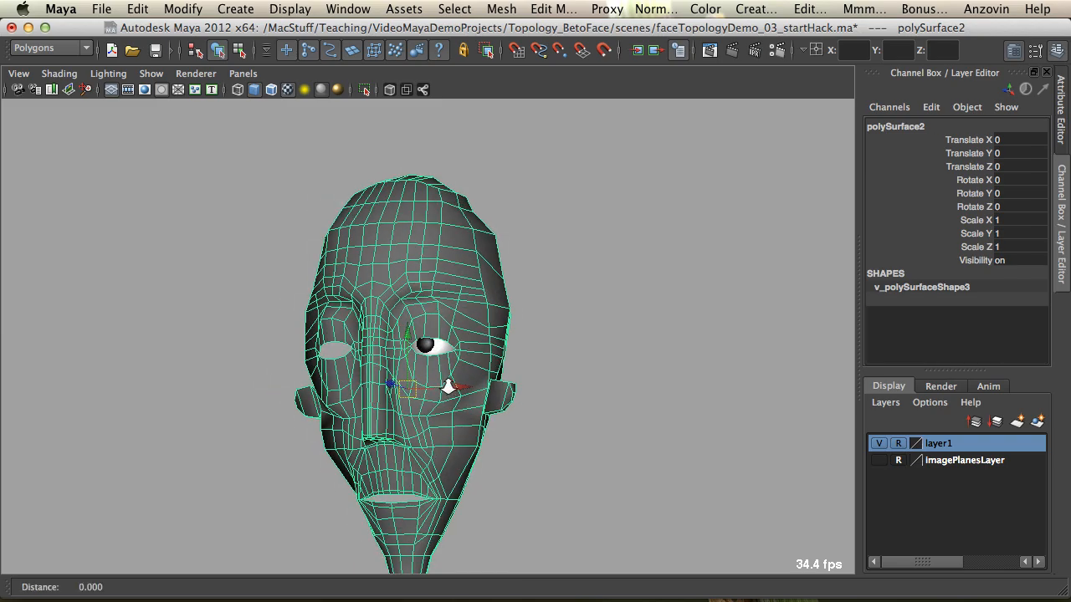
Pull the camera back to see the edge rings around both eyes on the whole head.
left_click_drag(419, 335, 590, 393)
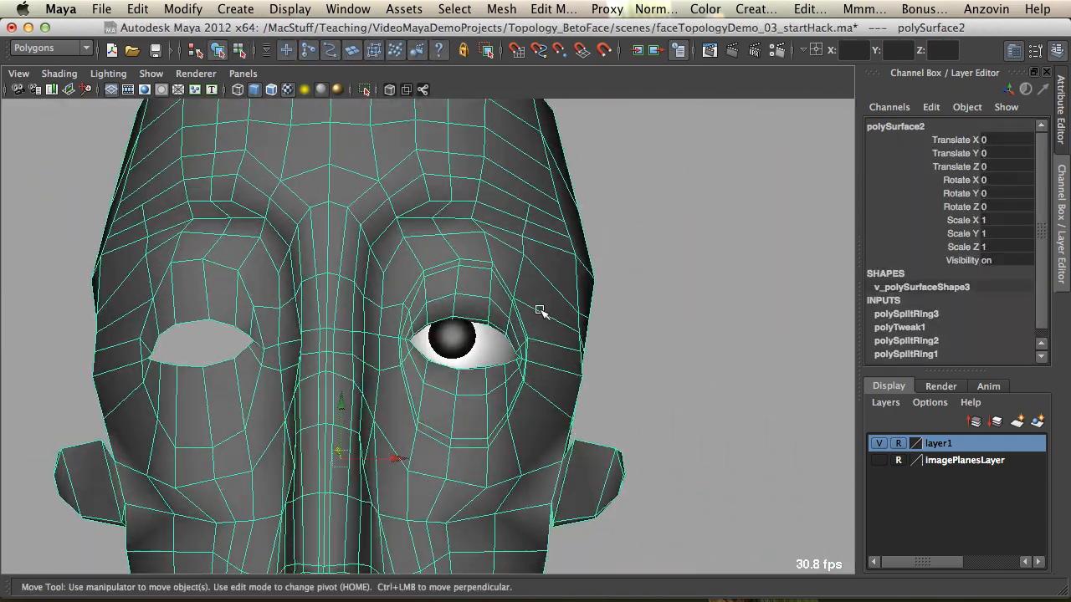
Orbit to a three-quarter view and scale the selected brow vertices together.
left_click_drag(538, 312, 458, 385)
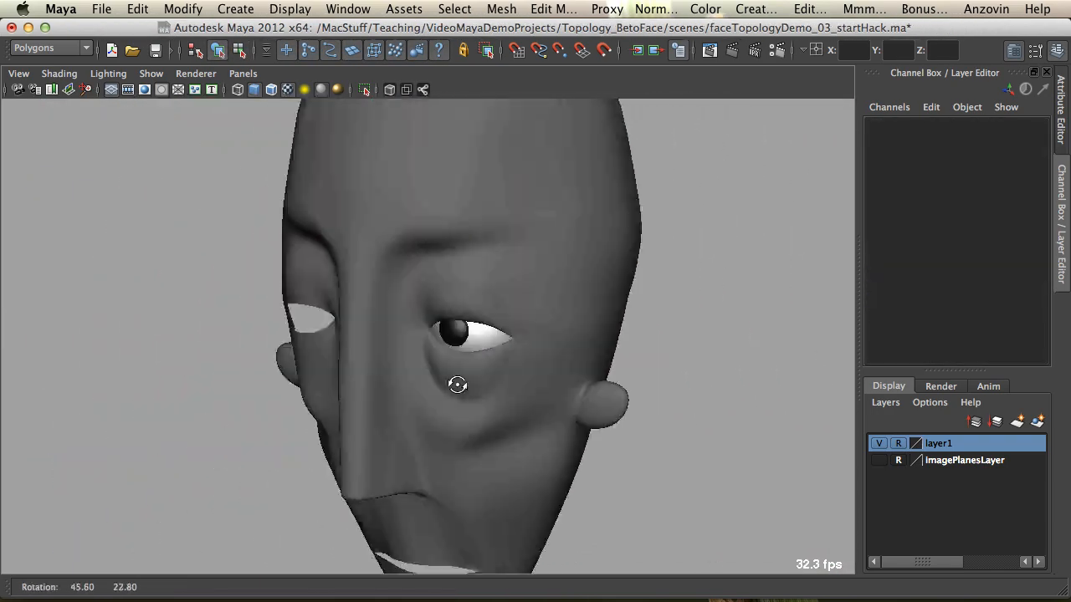
left_click_drag(459, 385, 404, 326)
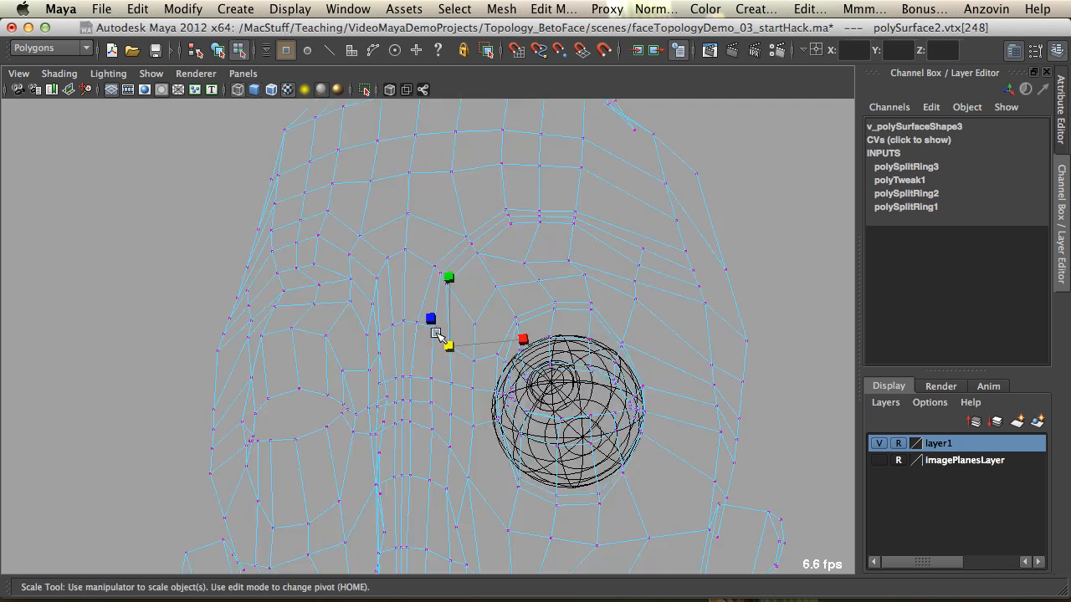
left_click_drag(435, 335, 431, 410)
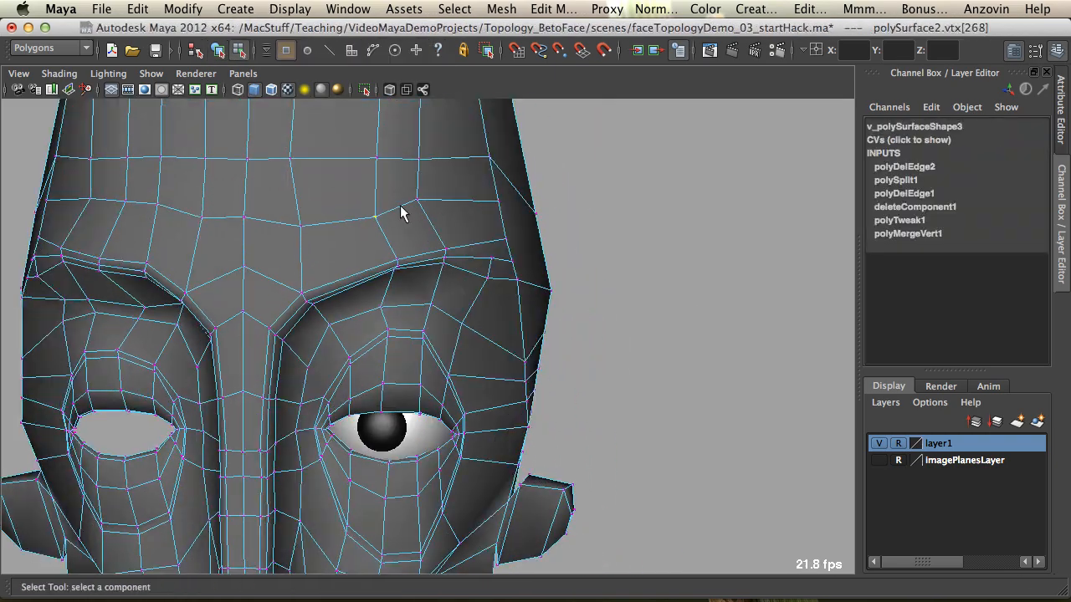
left_click_drag(401, 215, 458, 201)
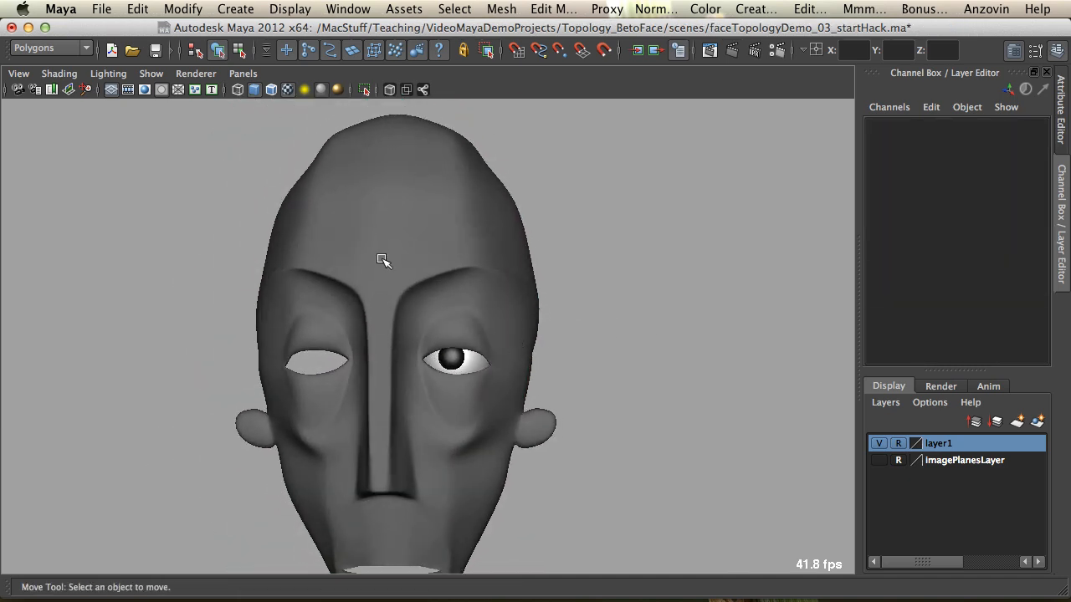
left_click_drag(383, 261, 508, 267)
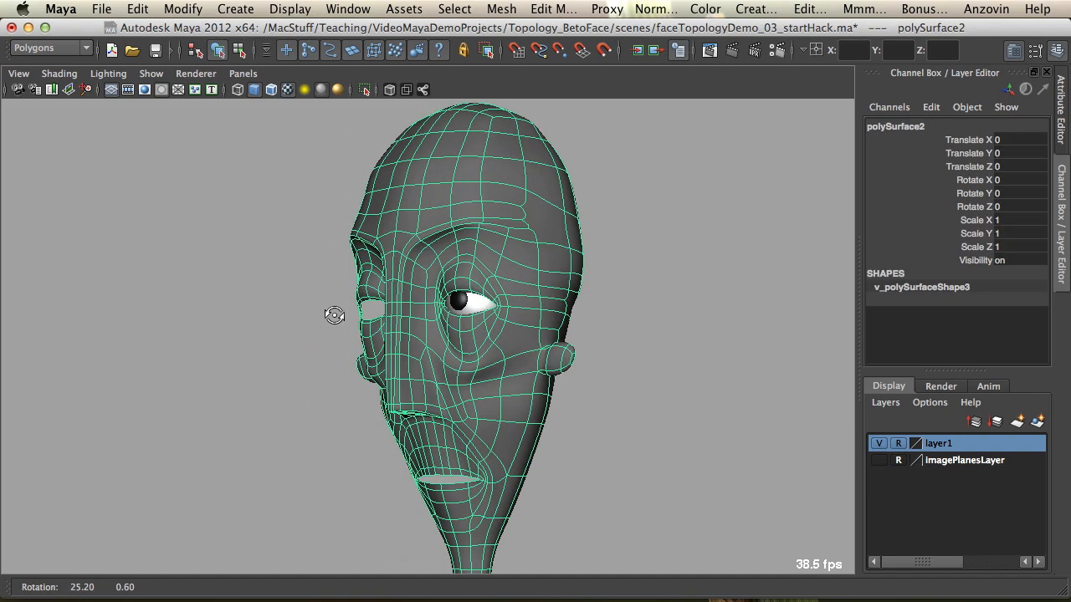
left_click_drag(335, 314, 482, 404)
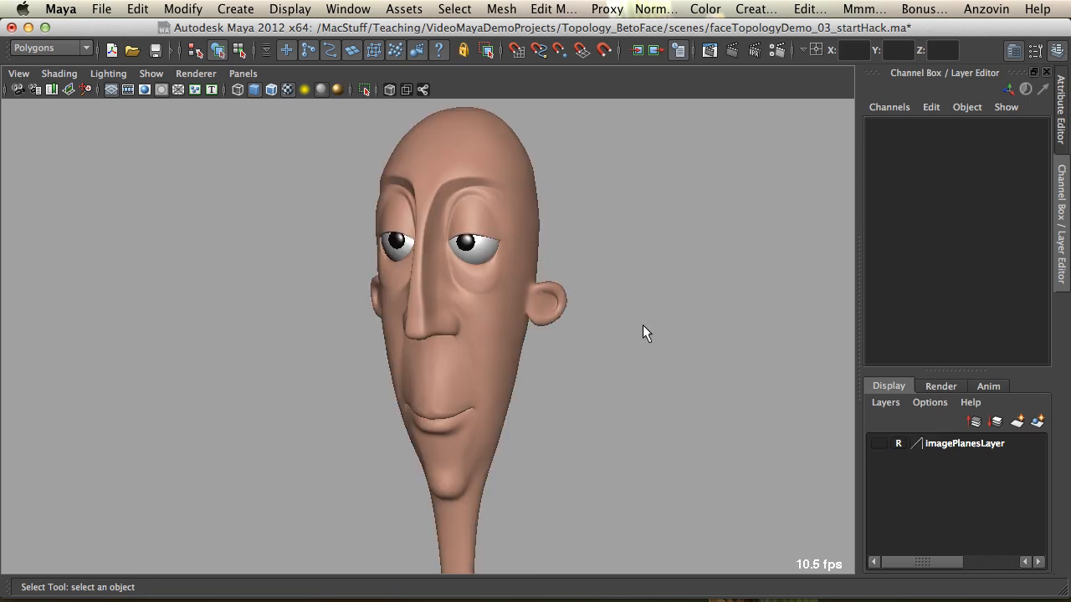
Tumble the old smooth-skinned head slightly to the side to compare it.
left_click_drag(644, 333, 543, 299)
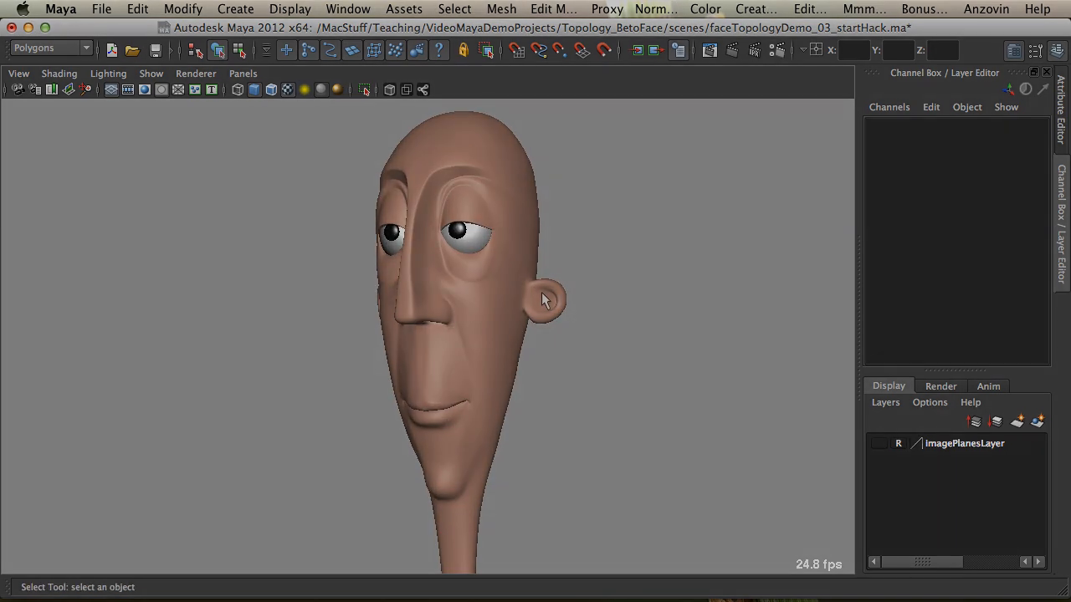